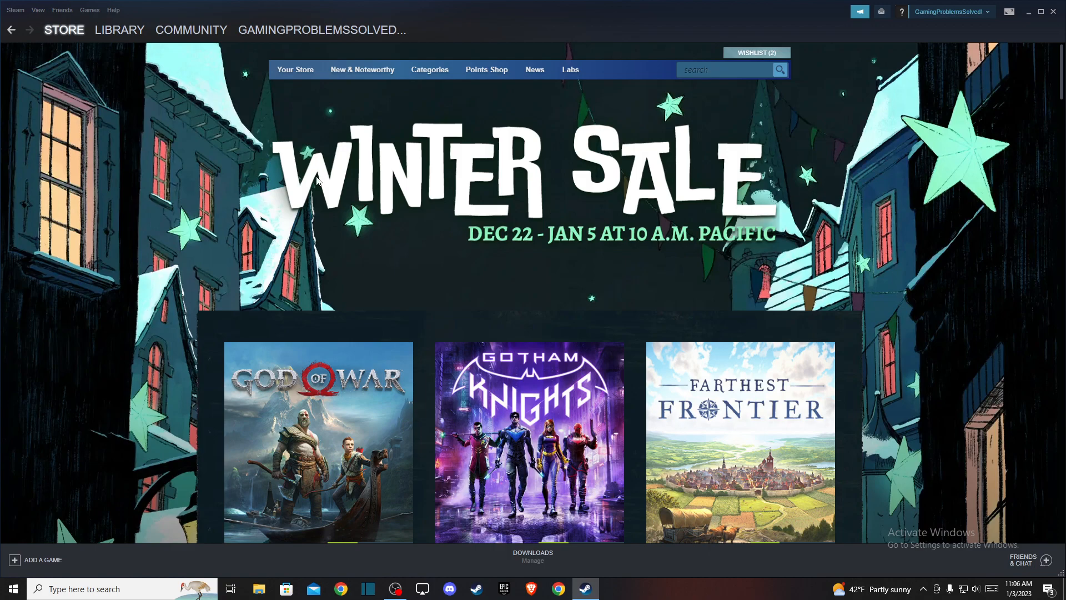
{"action": "mouse_move", "coordinate": [609, 177]}
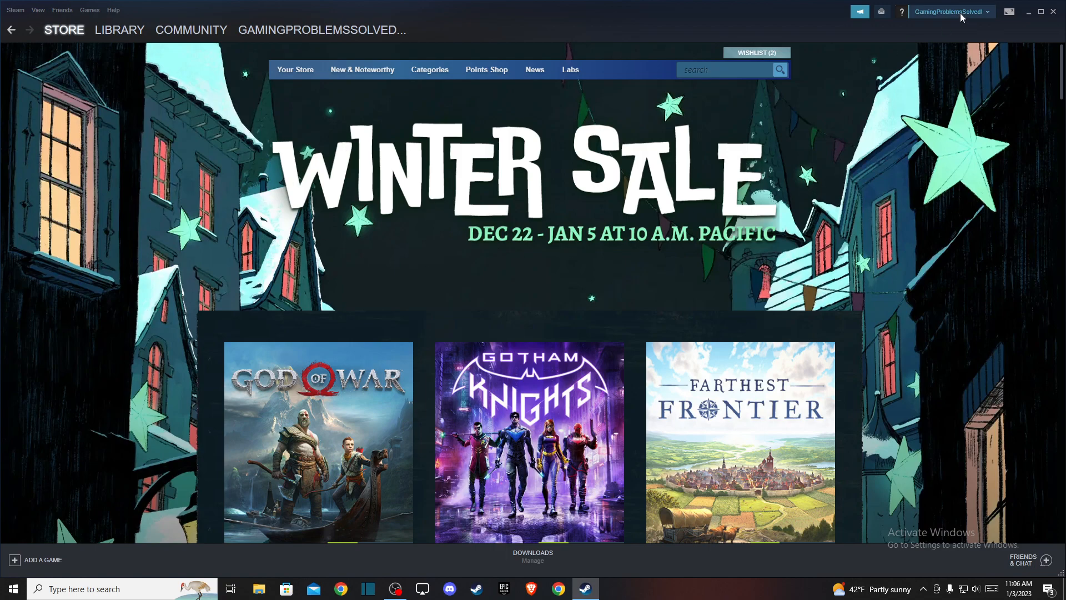
Step: Reach Account details from the account-name dropdown at the top right
{"action": "left_click", "coordinate": [951, 12]}
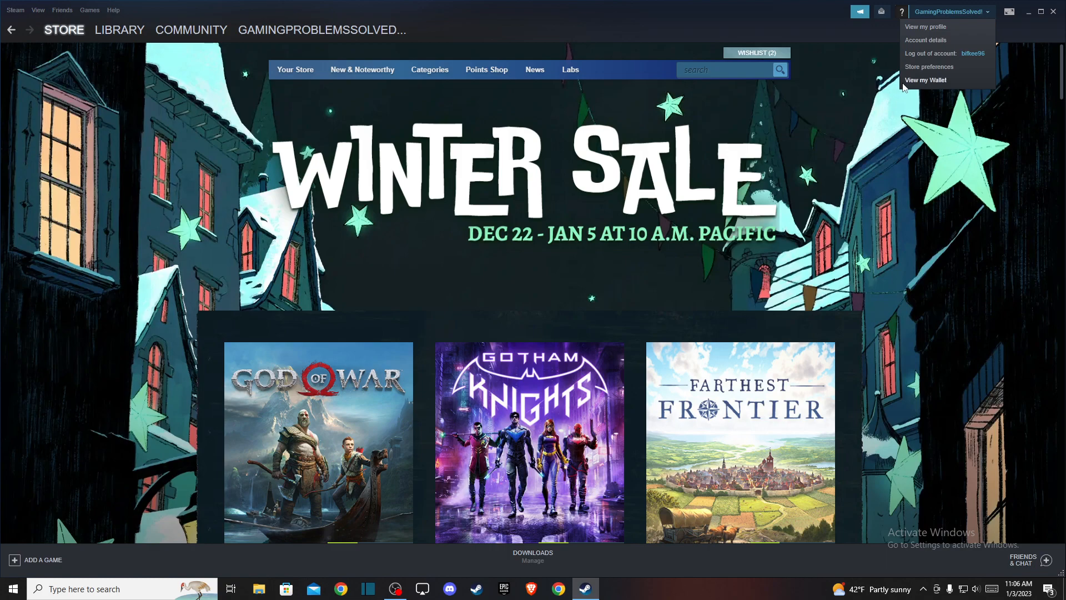
{"action": "left_click", "coordinate": [485, 260]}
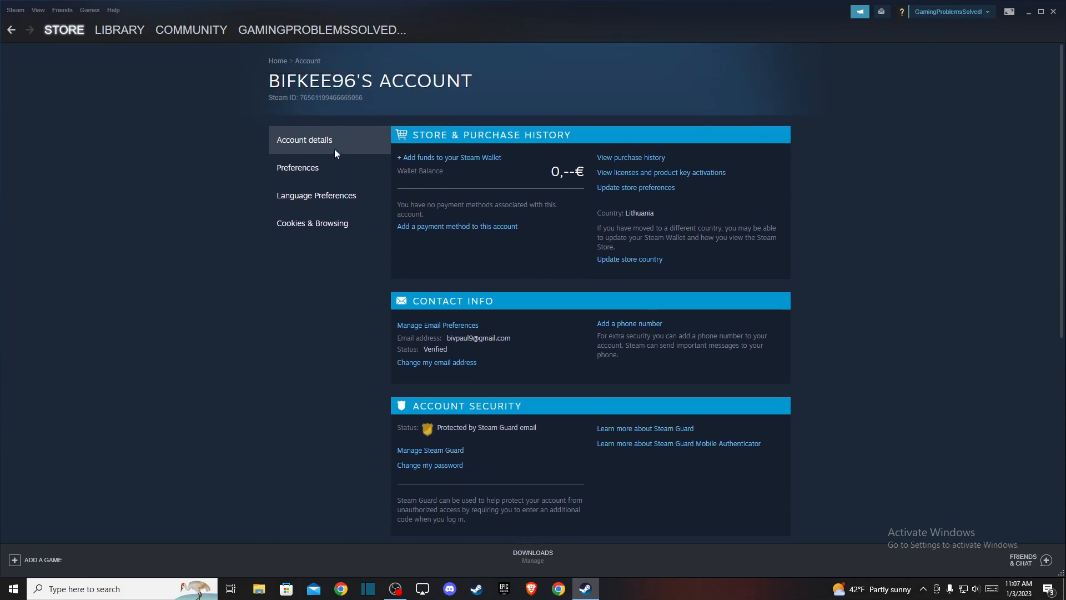
Step: Scroll the account page down toward the payment method options
{"action": "scroll", "scroll_direction": "down", "scroll_amount": 3}
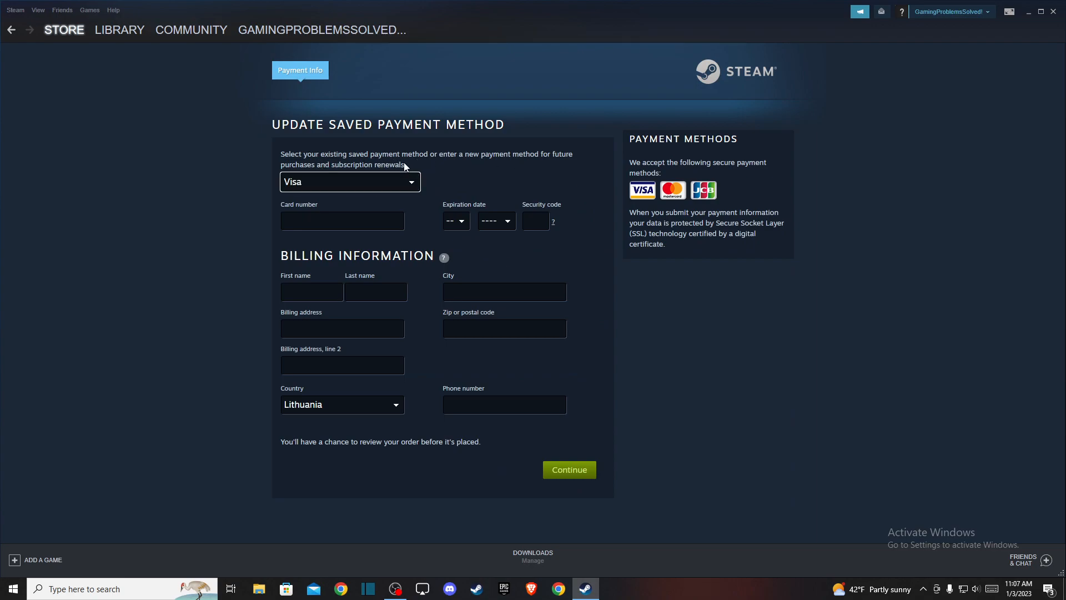
{"action": "left_click", "coordinate": [349, 181]}
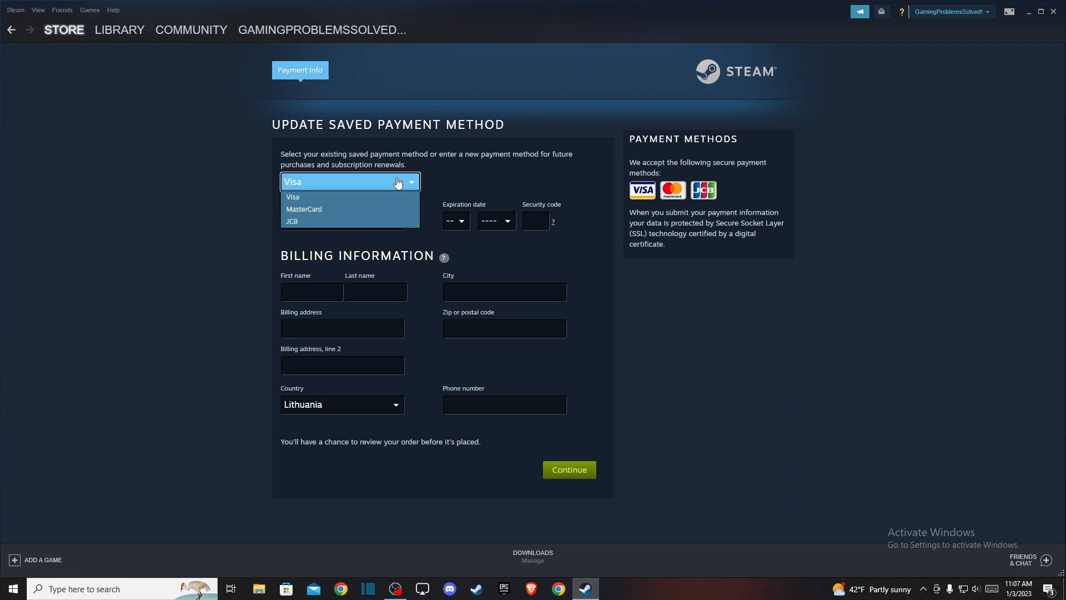
{"action": "left_click", "coordinate": [293, 196]}
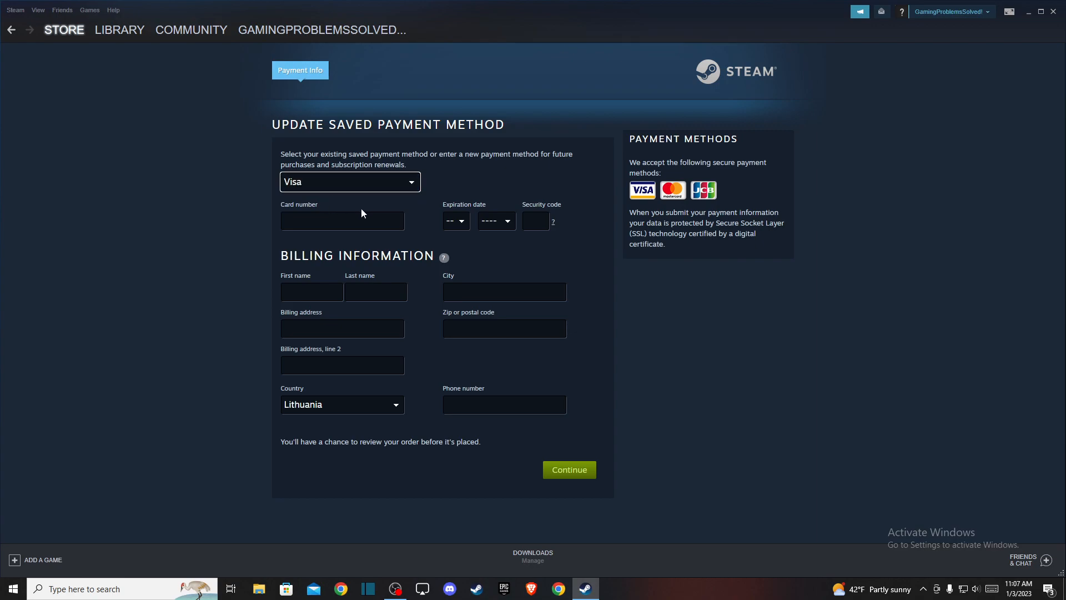
{"action": "mouse_move", "coordinate": [426, 307]}
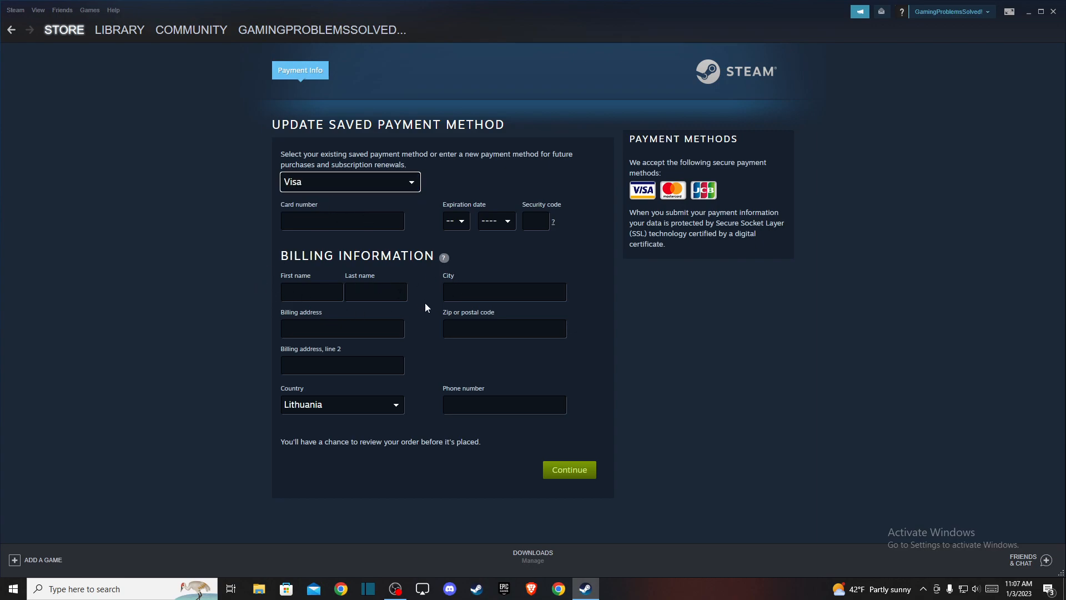
{"action": "mouse_move", "coordinate": [555, 258]}
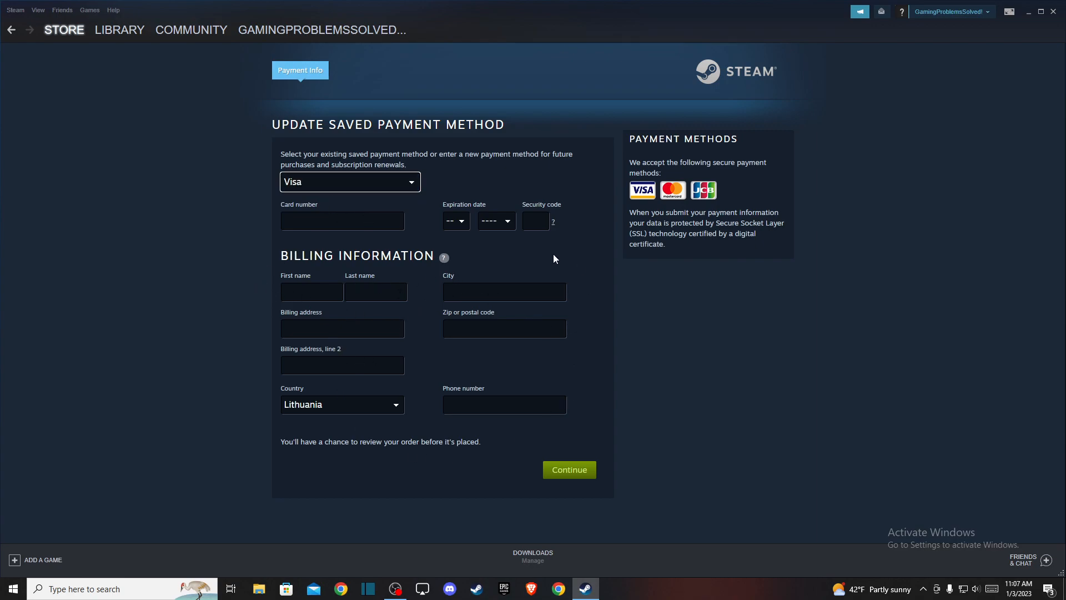